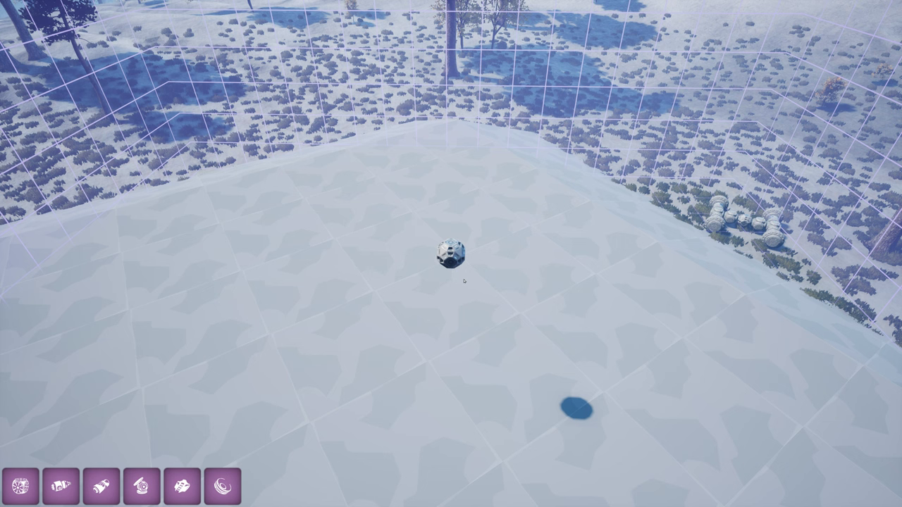
mouse_move(21, 486)
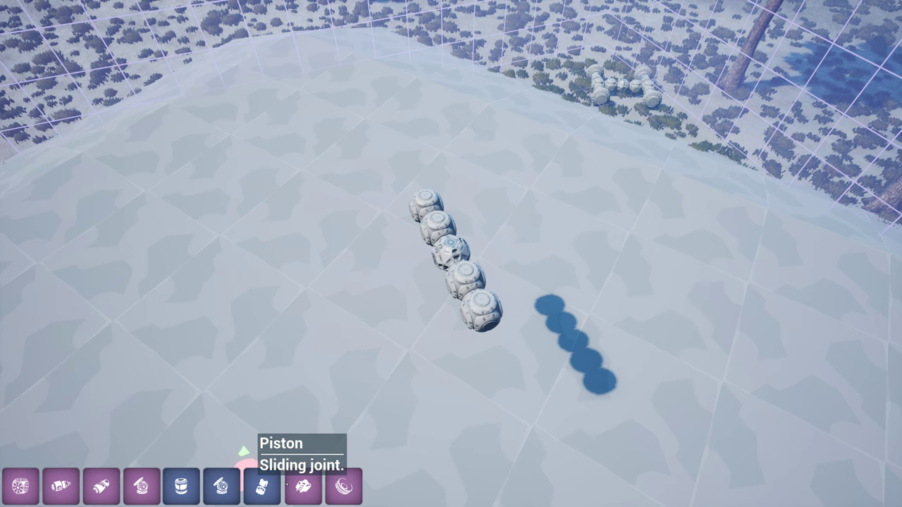
mouse_move(182, 490)
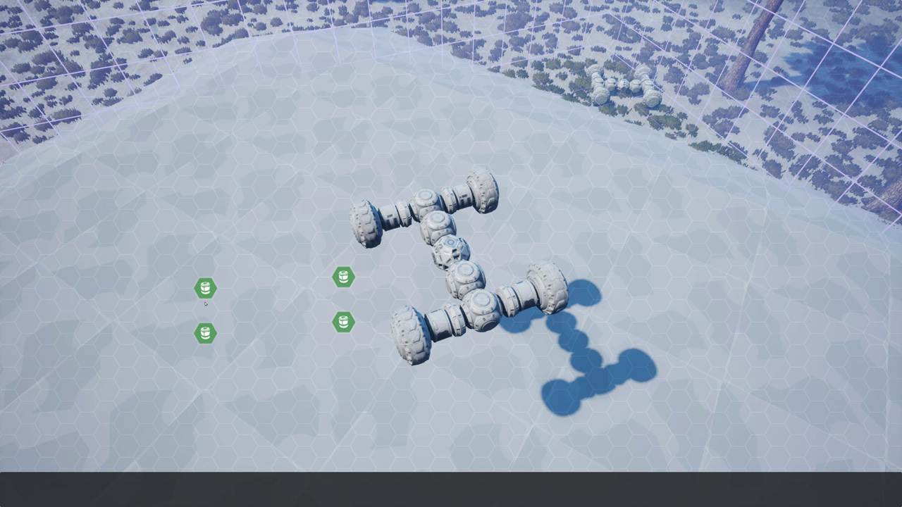
mouse_move(204, 288)
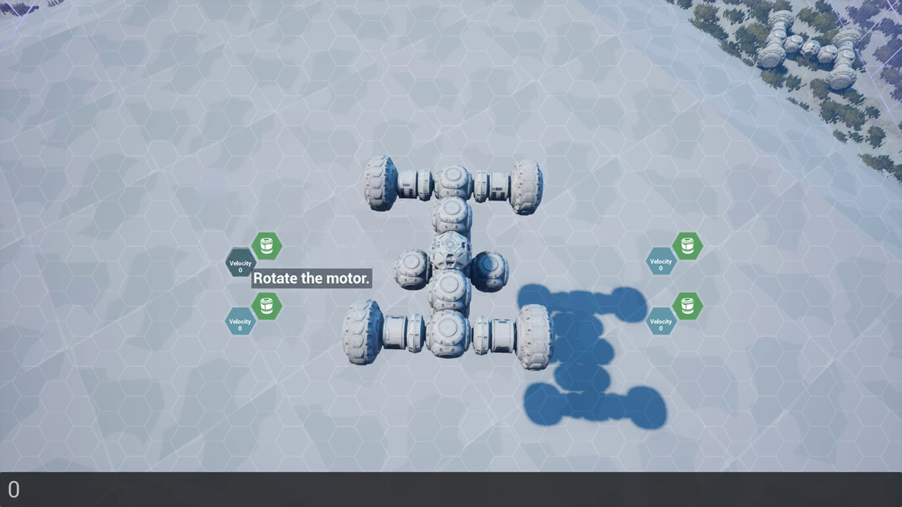
mouse_move(369, 276)
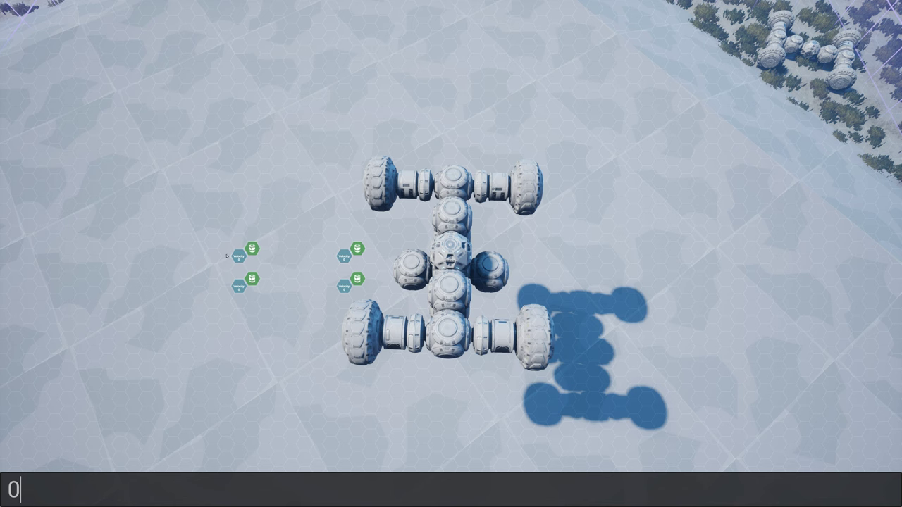
mouse_move(247, 251)
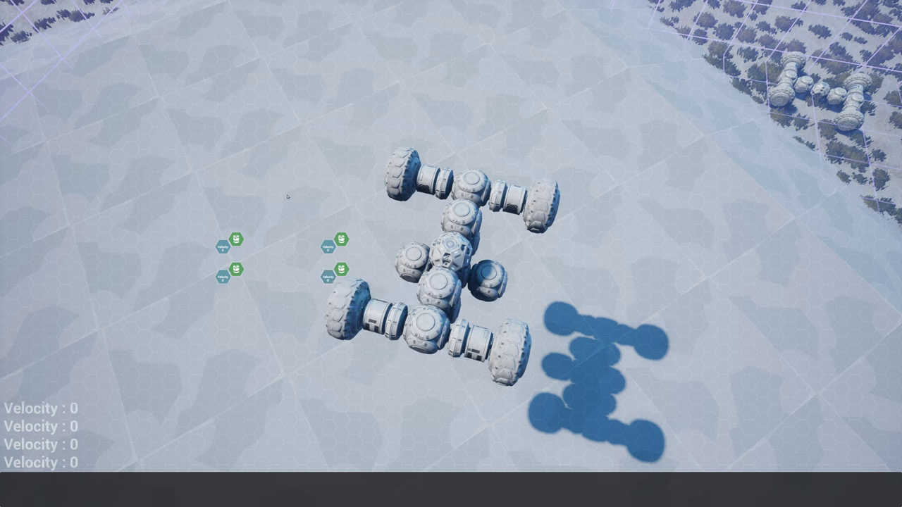
click(289, 211)
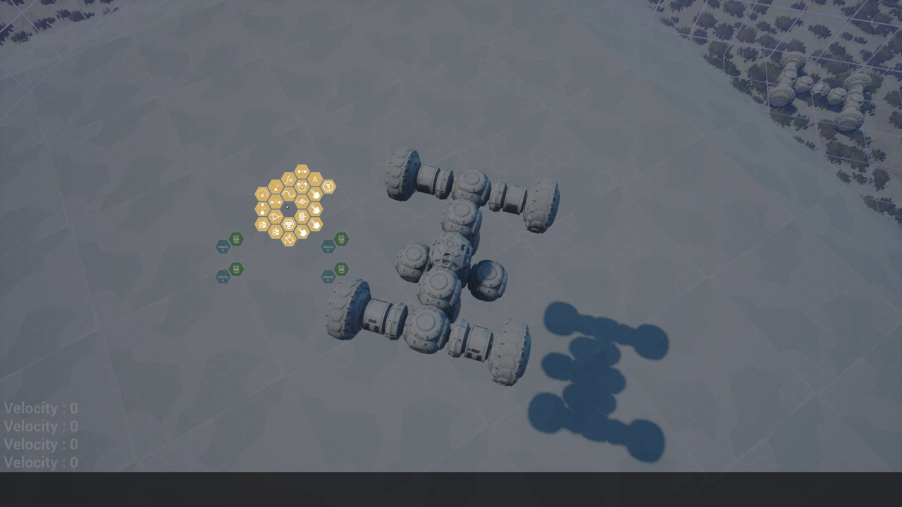
mouse_move(293, 218)
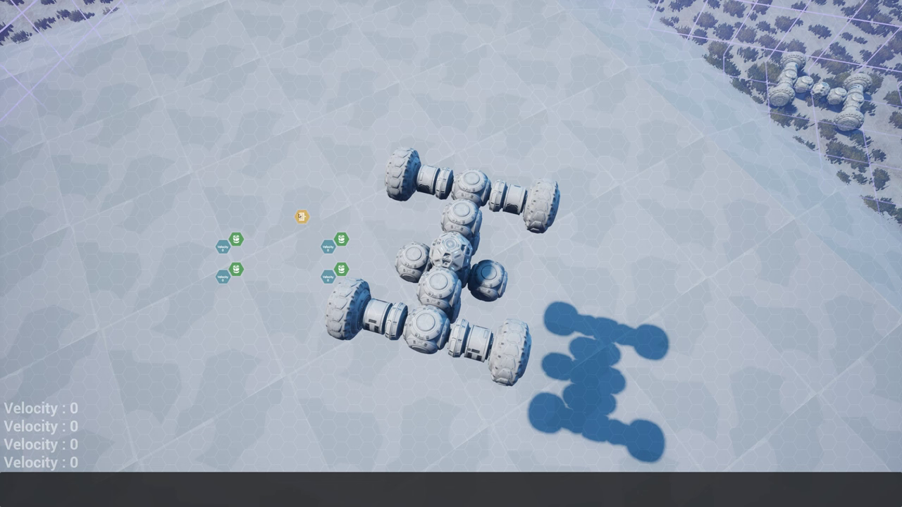
mouse_move(300, 214)
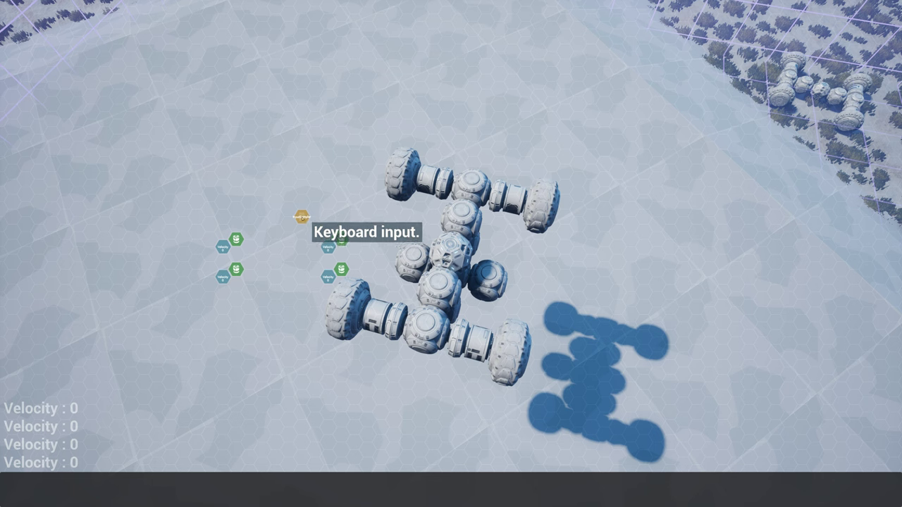
click(301, 214)
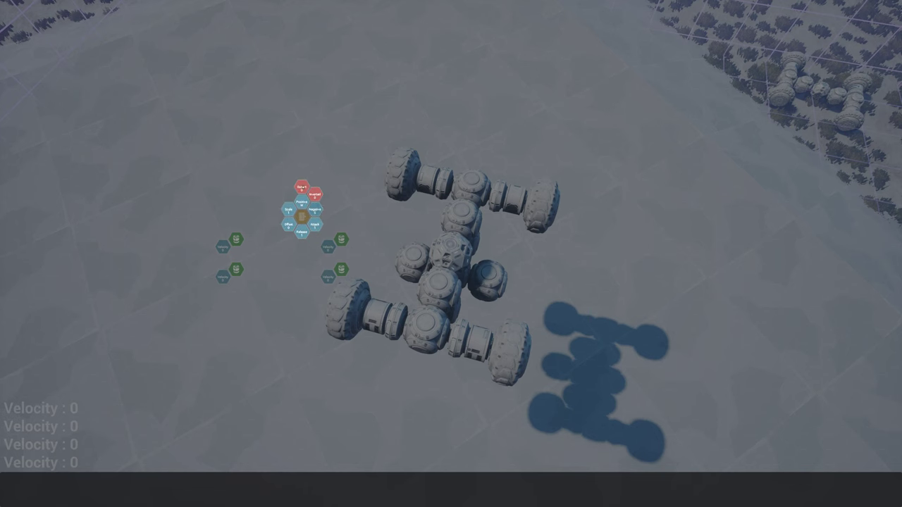
mouse_move(325, 214)
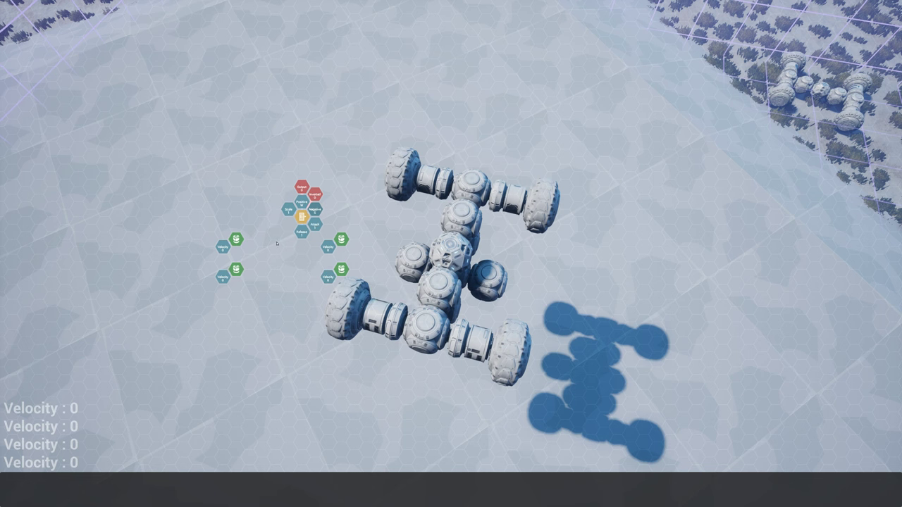
mouse_move(304, 220)
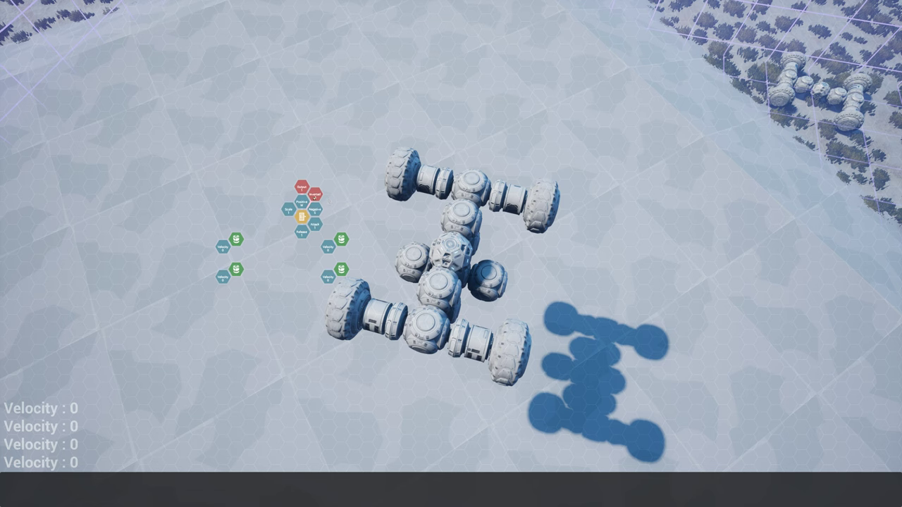
mouse_move(363, 233)
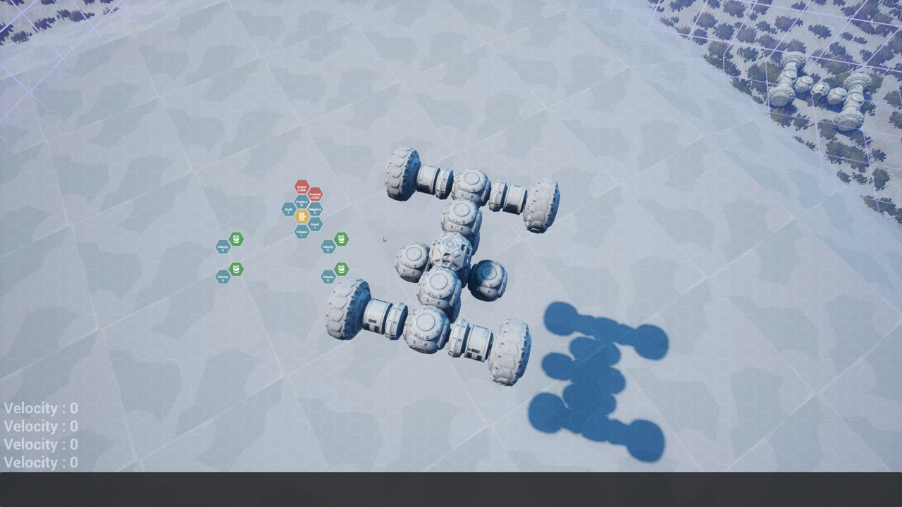
mouse_move(315, 194)
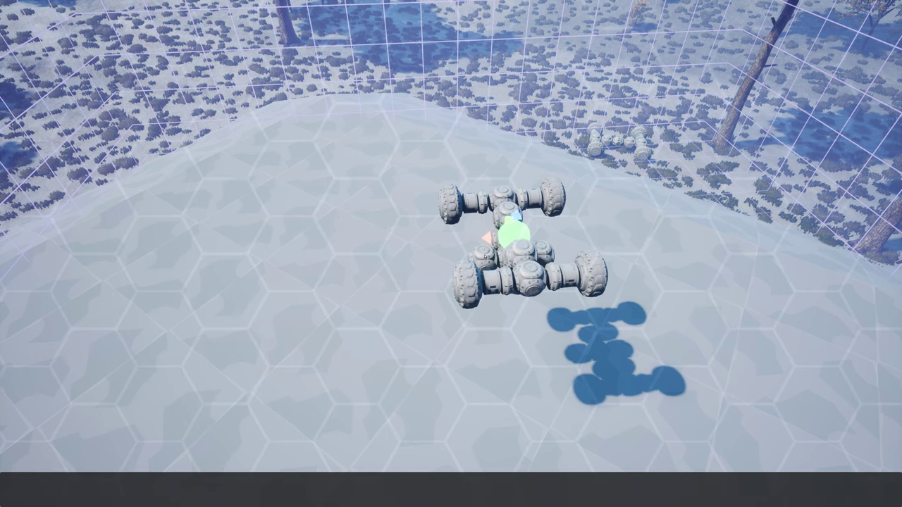
- Add a Keyboard hex node set to Positive key A and Negative key D
click(510, 232)
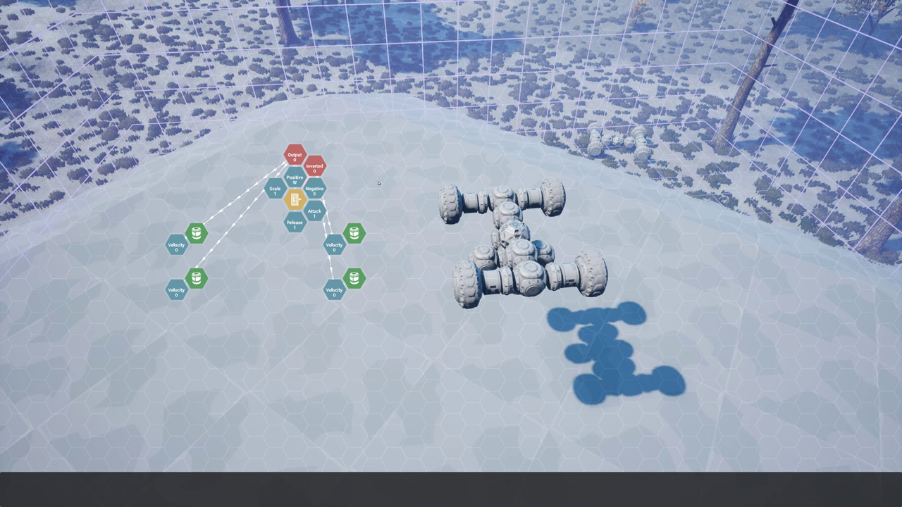
mouse_move(377, 185)
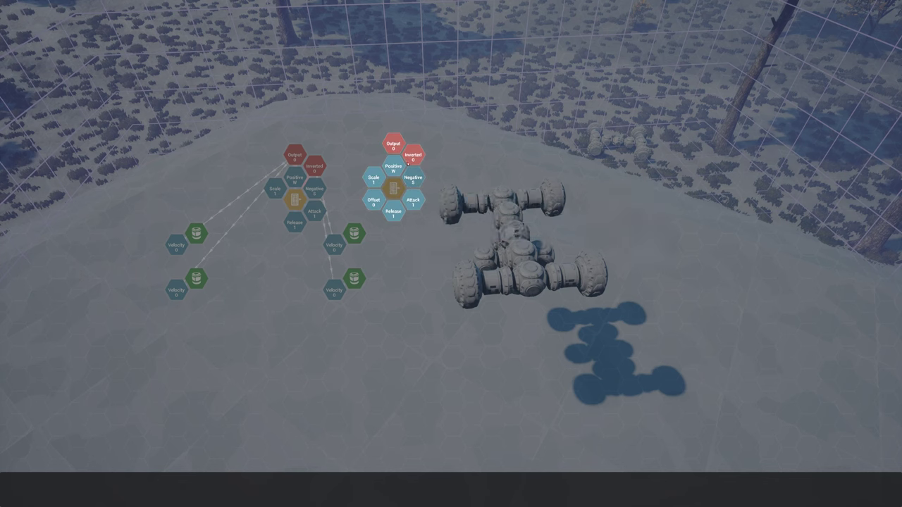
mouse_move(389, 214)
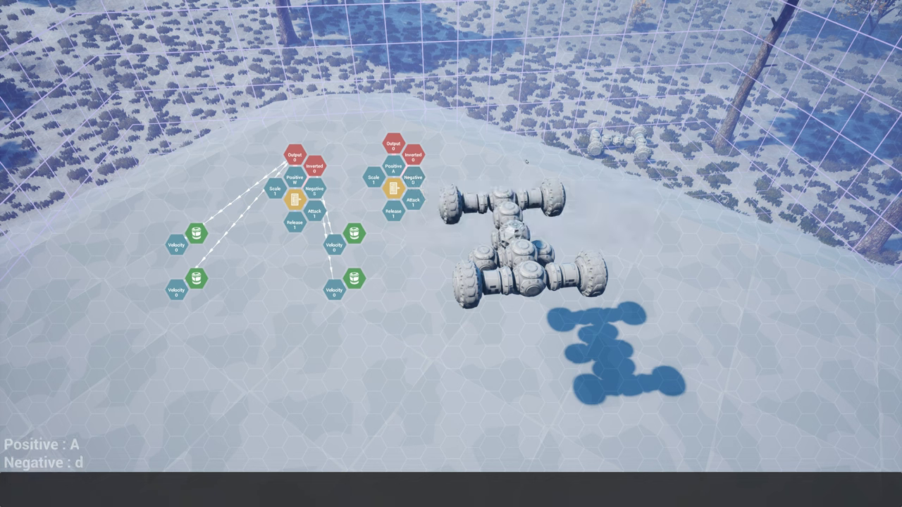
mouse_move(389, 191)
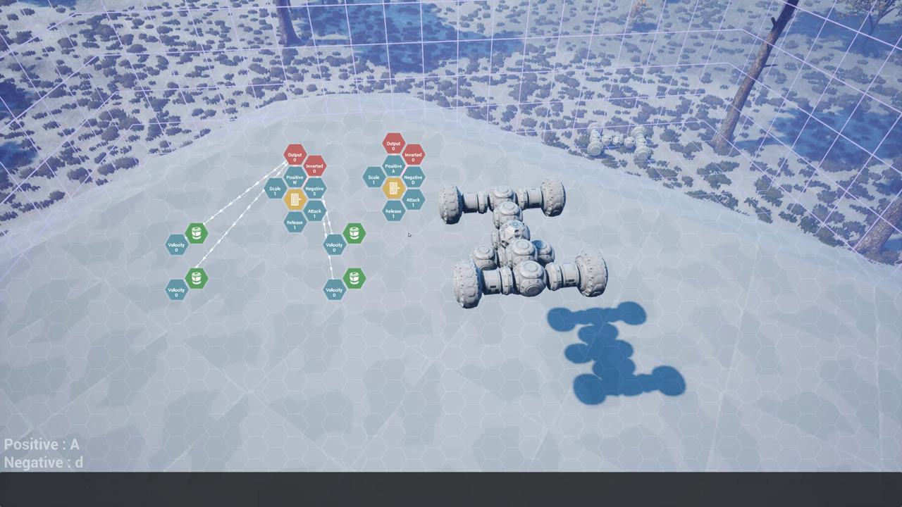
mouse_move(397, 243)
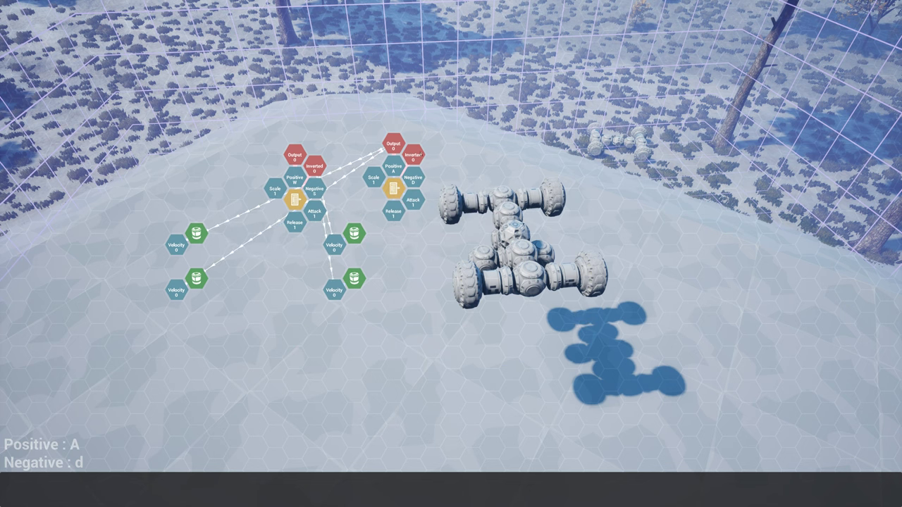
mouse_move(392, 189)
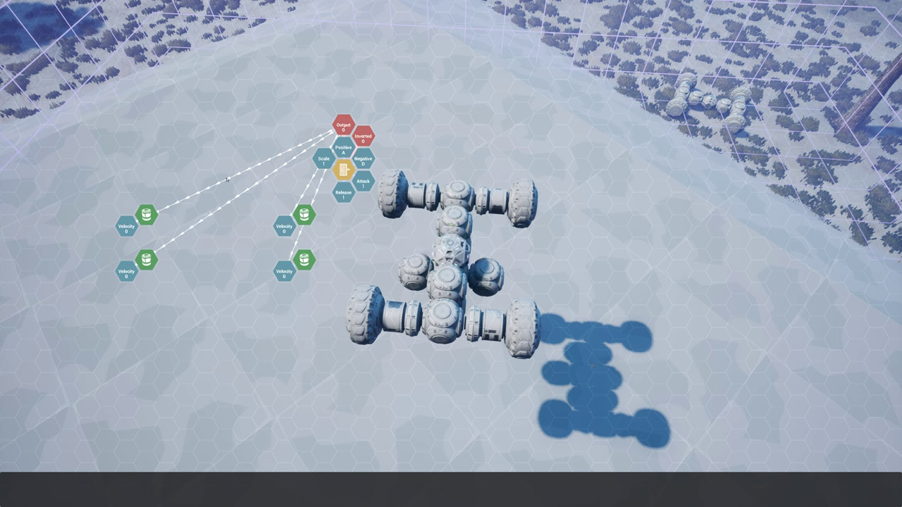
mouse_move(244, 161)
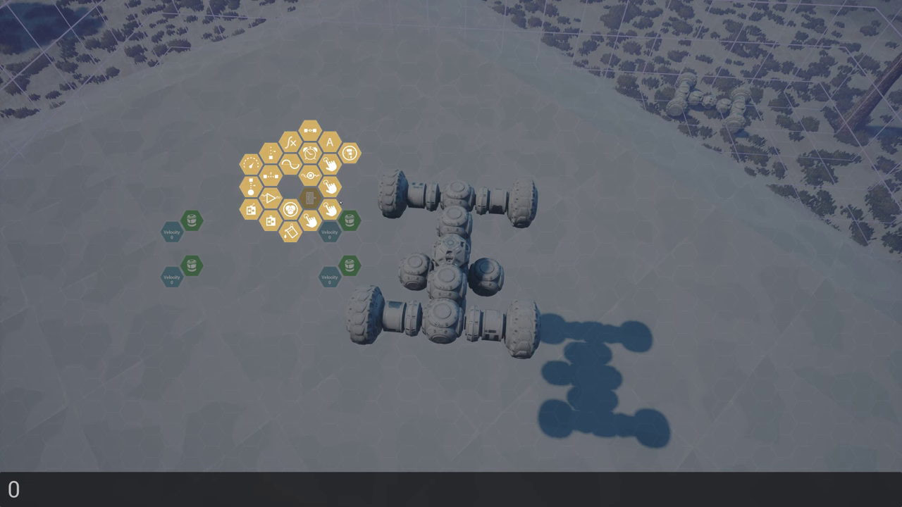
- Place a Keyboard node from the palette beside the wheel velocity nodes
click(310, 199)
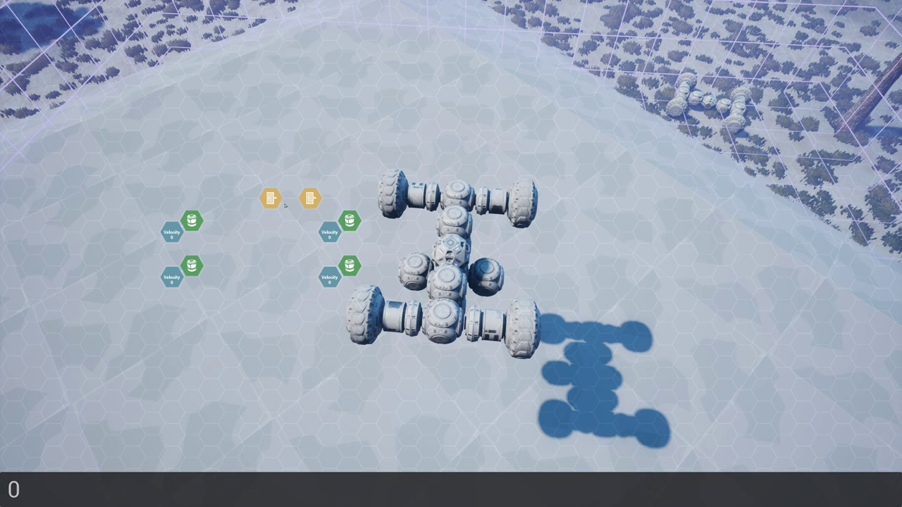
mouse_move(274, 197)
text(S)
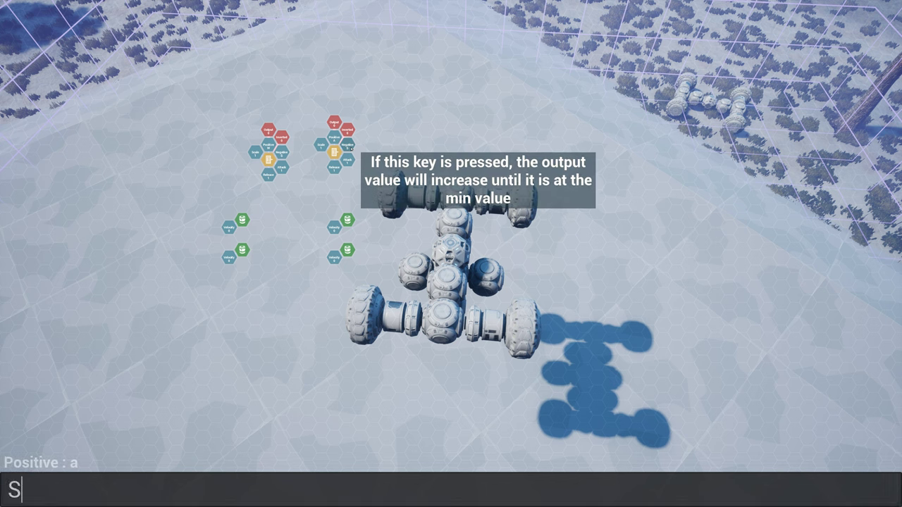
- Enter Negative key 'd' and set the keyboard node's attack, release and scale values
text(d)
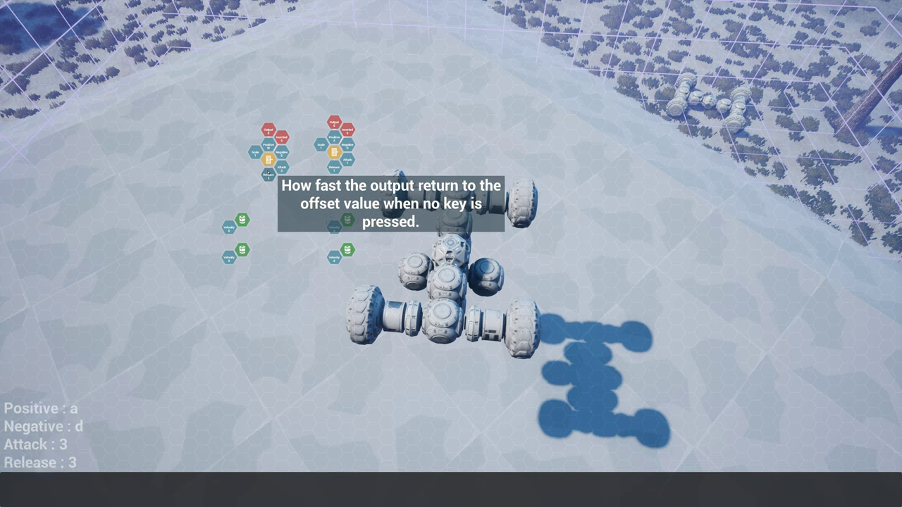
mouse_move(359, 152)
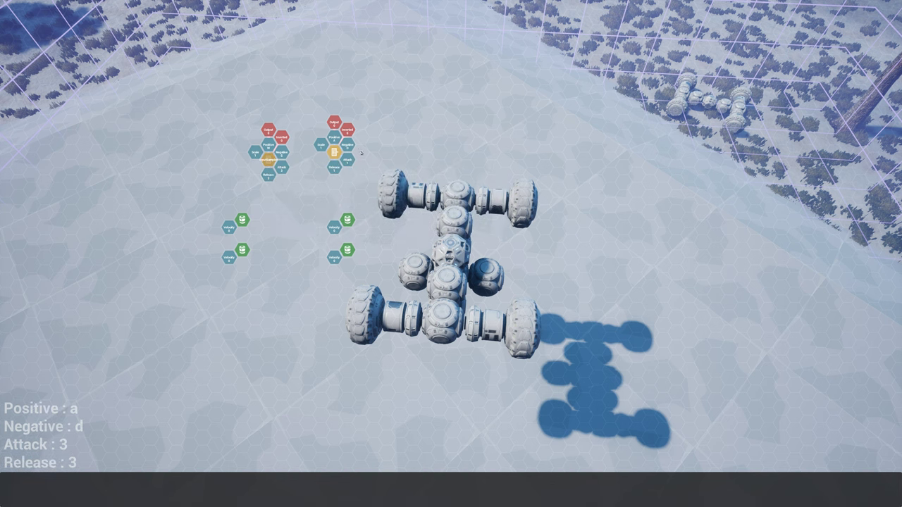
text(1)
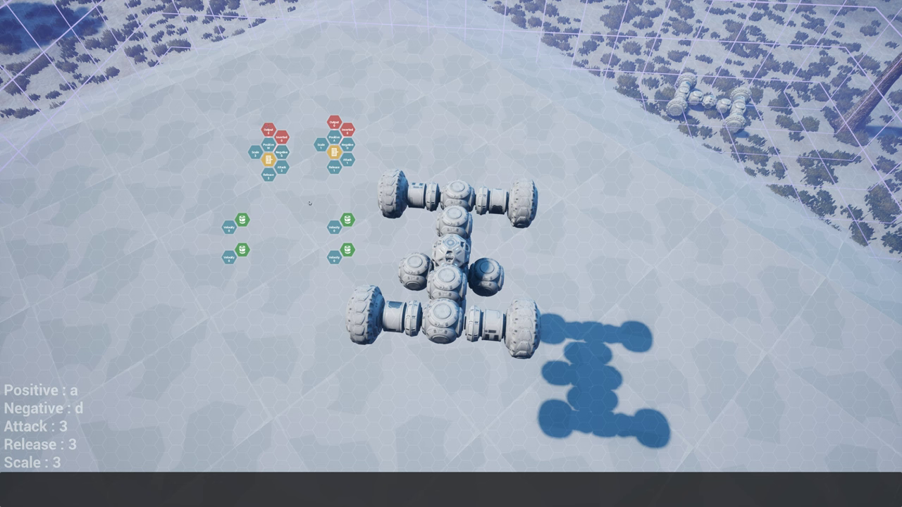
mouse_move(290, 213)
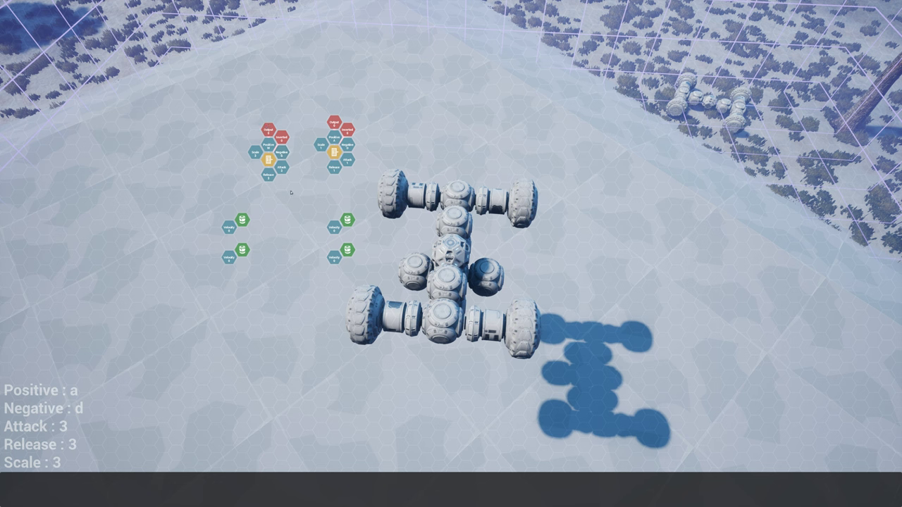
mouse_move(282, 205)
text(0)
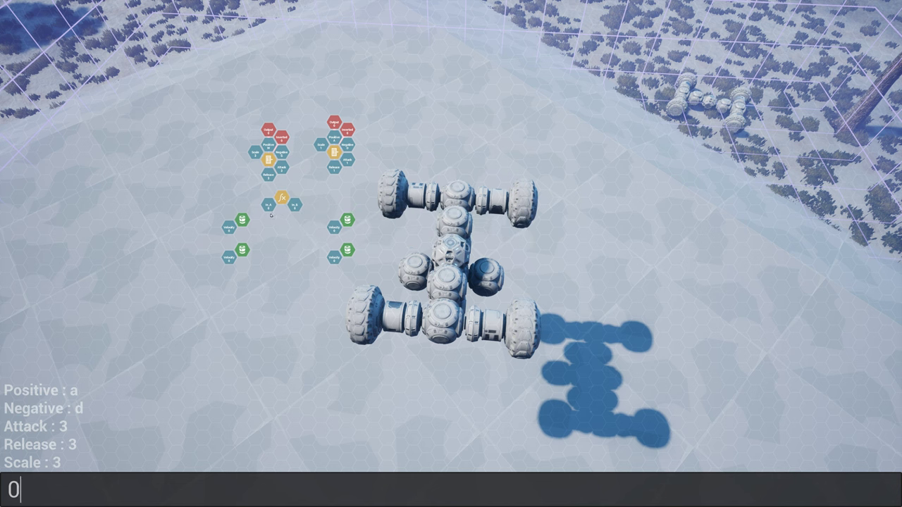
mouse_move(279, 204)
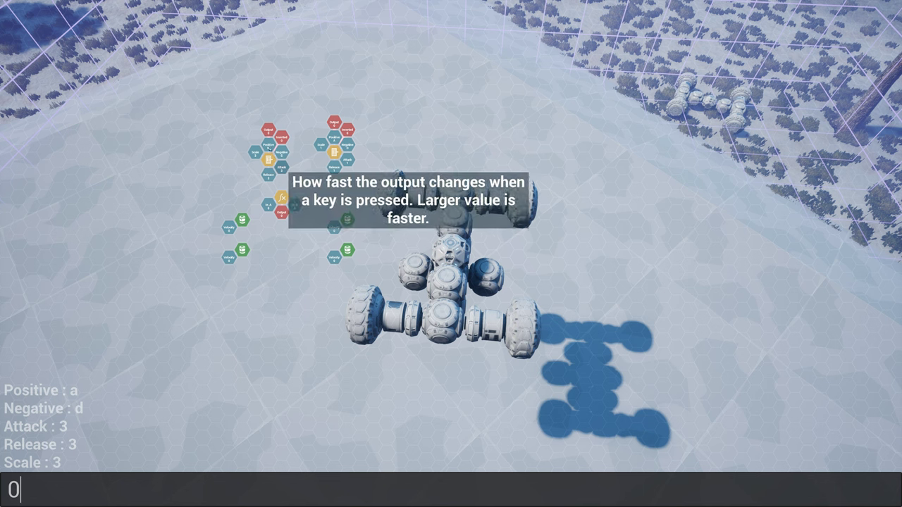
mouse_move(285, 218)
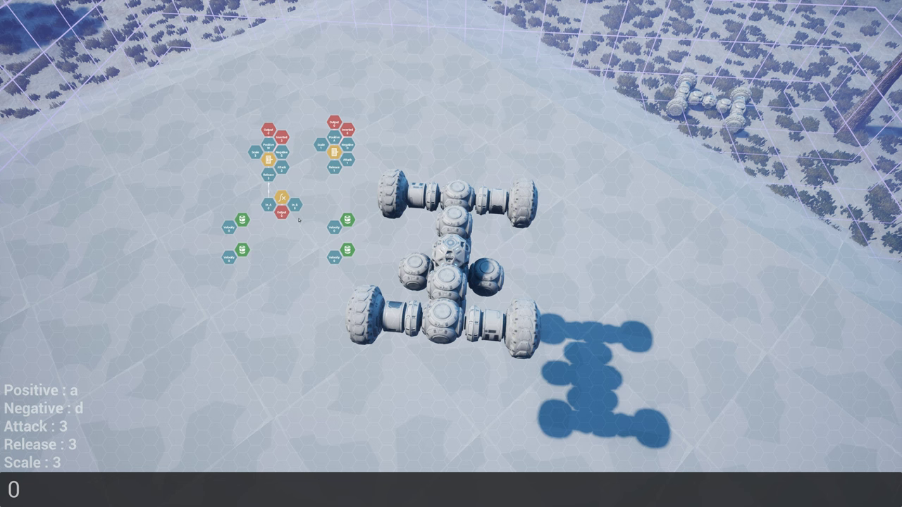
mouse_move(330, 212)
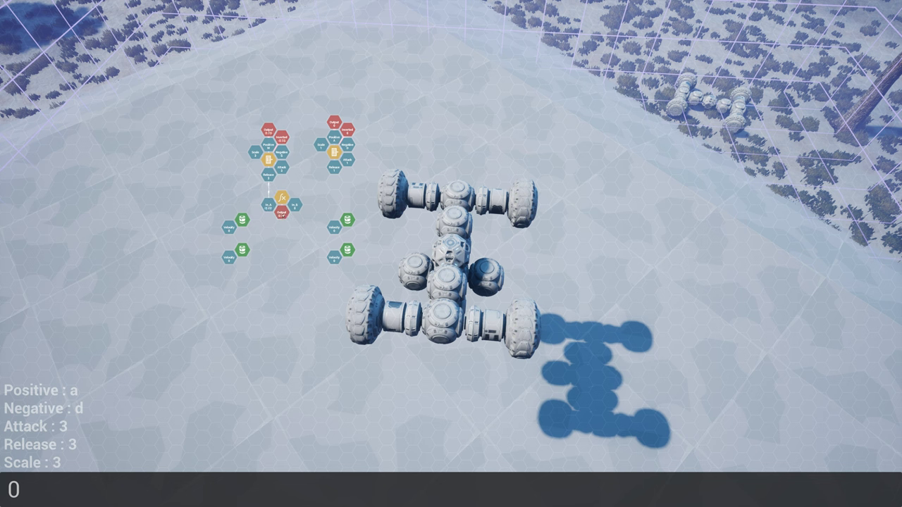
mouse_move(283, 214)
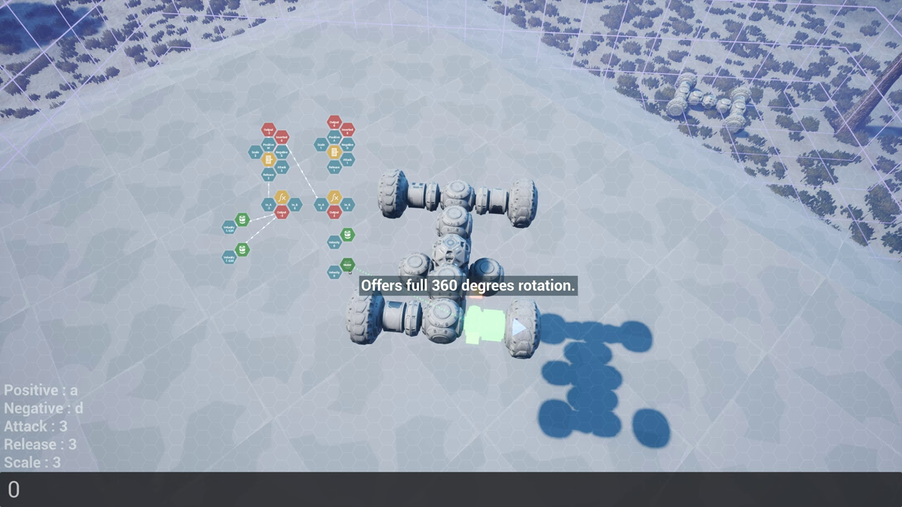
mouse_move(274, 260)
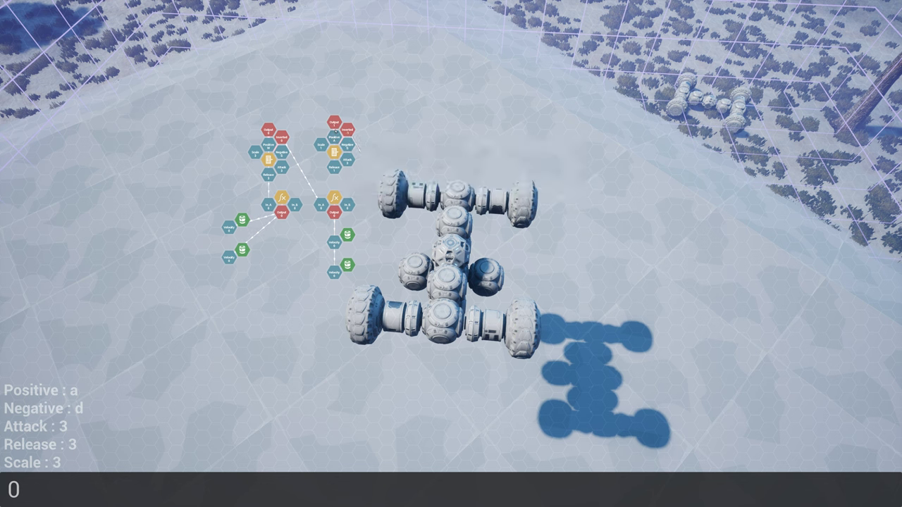
mouse_move(341, 138)
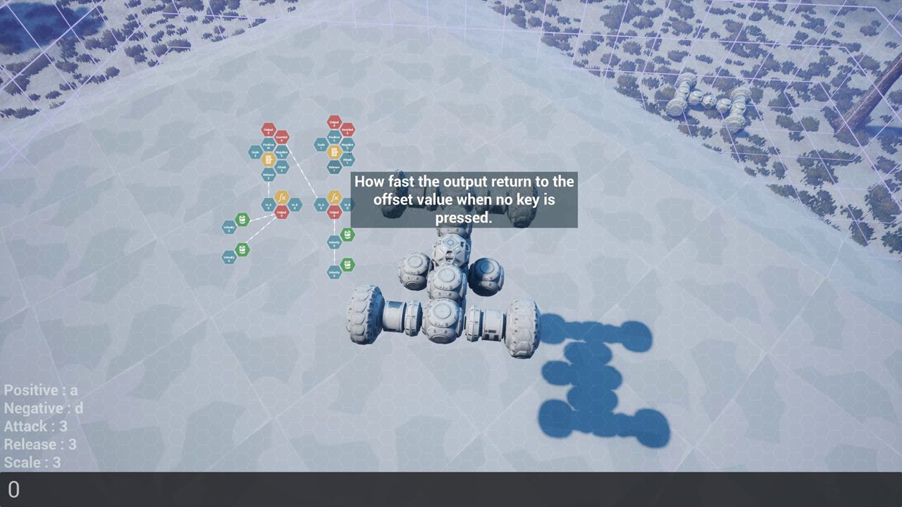
mouse_move(333, 127)
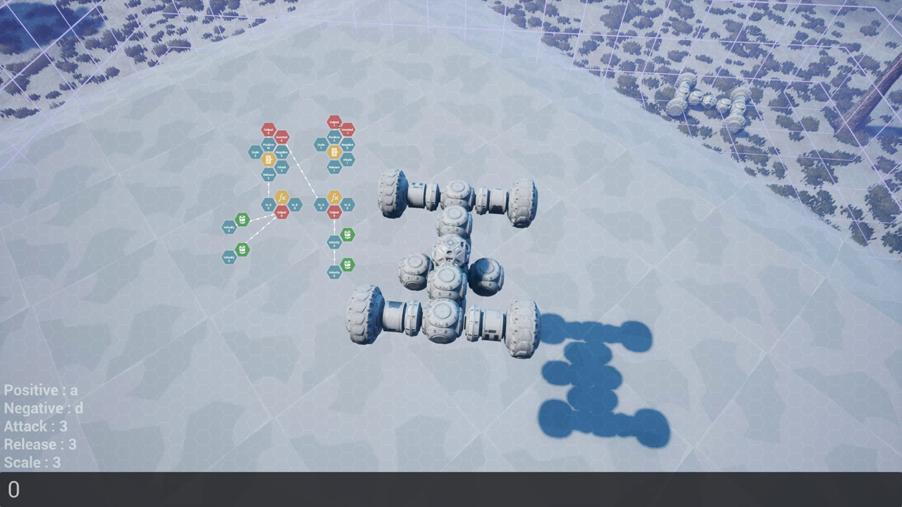
mouse_move(331, 134)
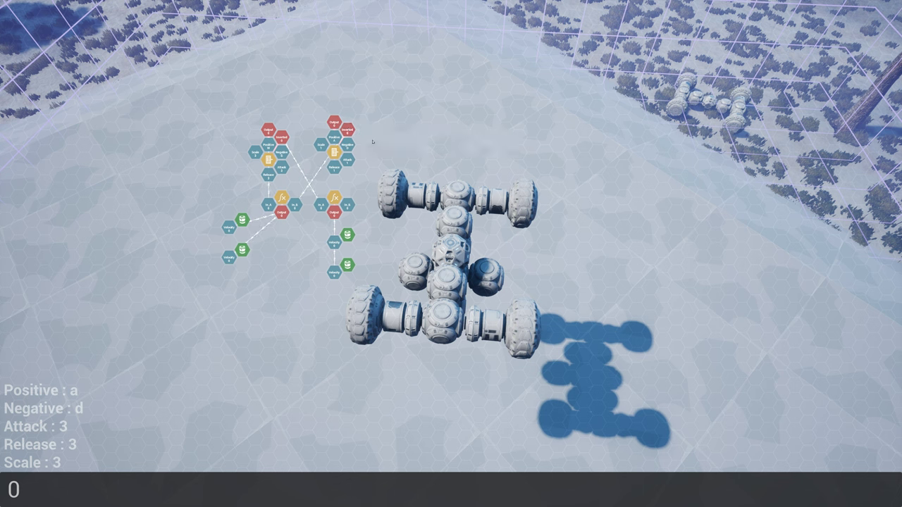
mouse_move(484, 149)
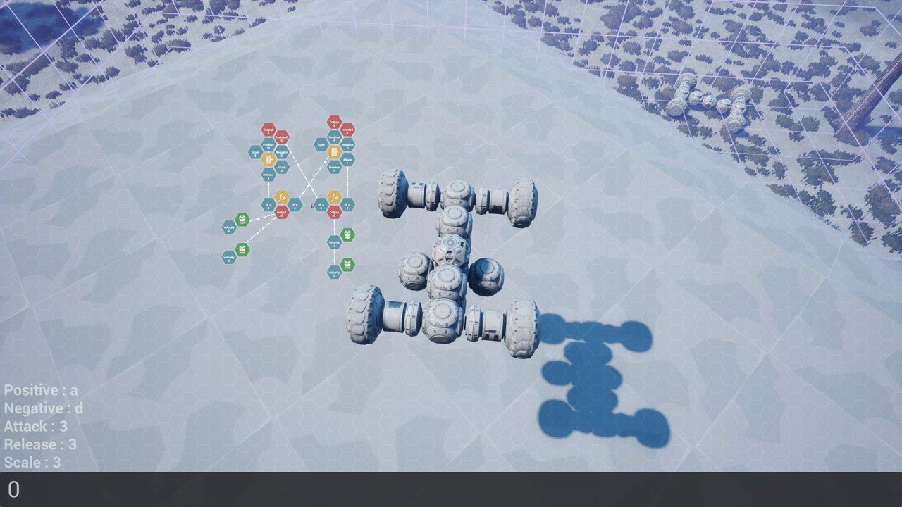
mouse_move(505, 135)
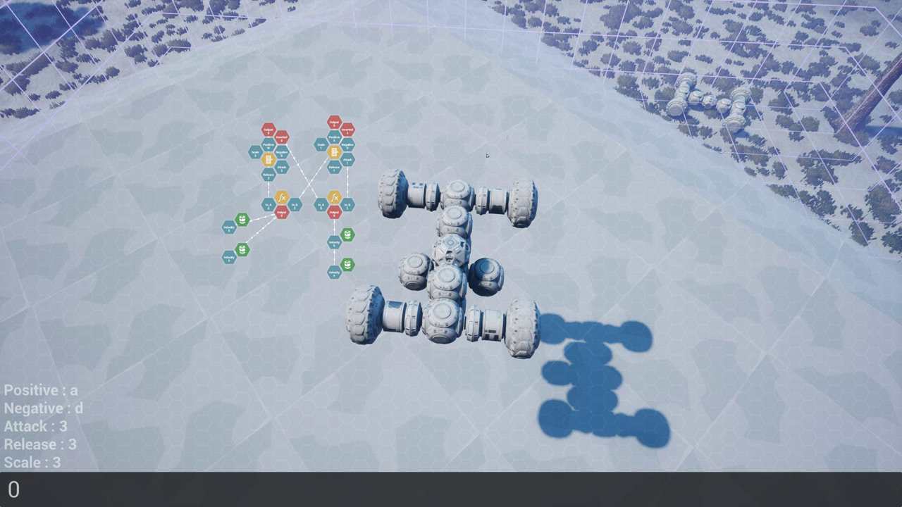
mouse_move(331, 154)
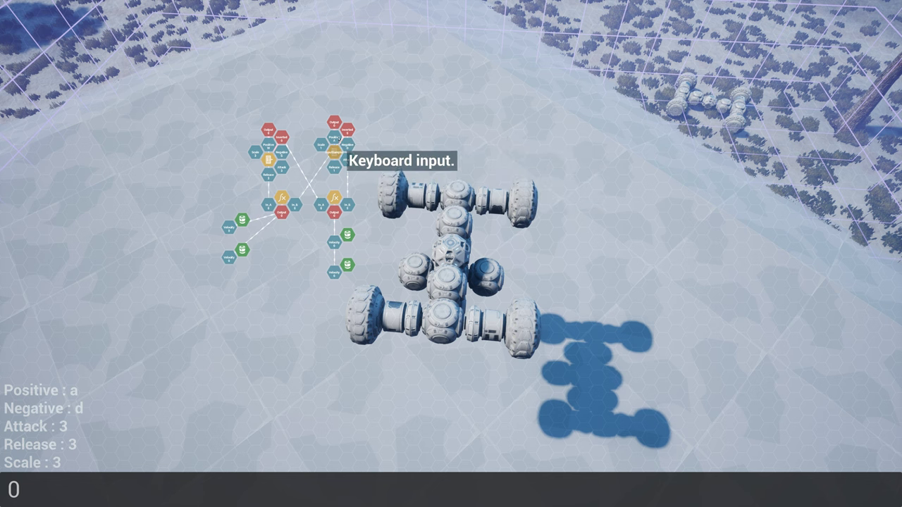